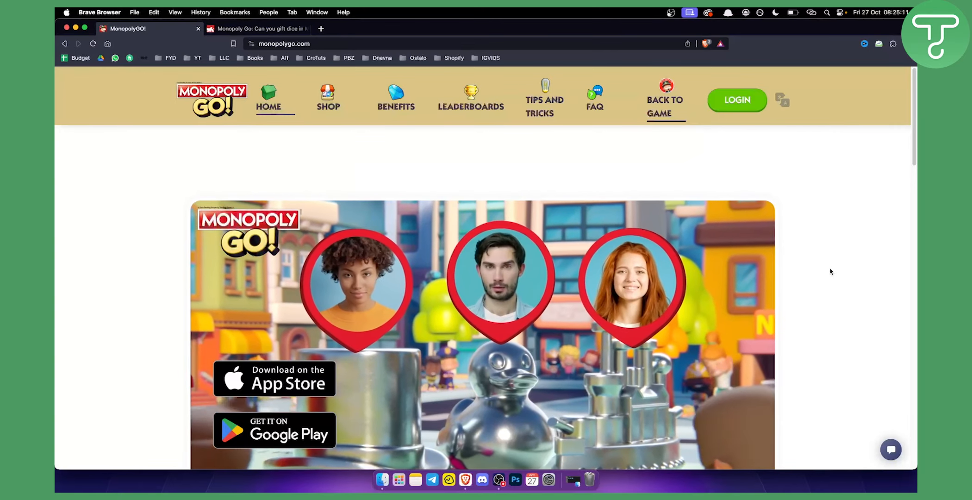
Step: Switch to the Sportskeeda article explaining how to gift dice in Monopoly GO
{"action": "scroll", "scroll_direction": "down", "scroll_amount": 3}
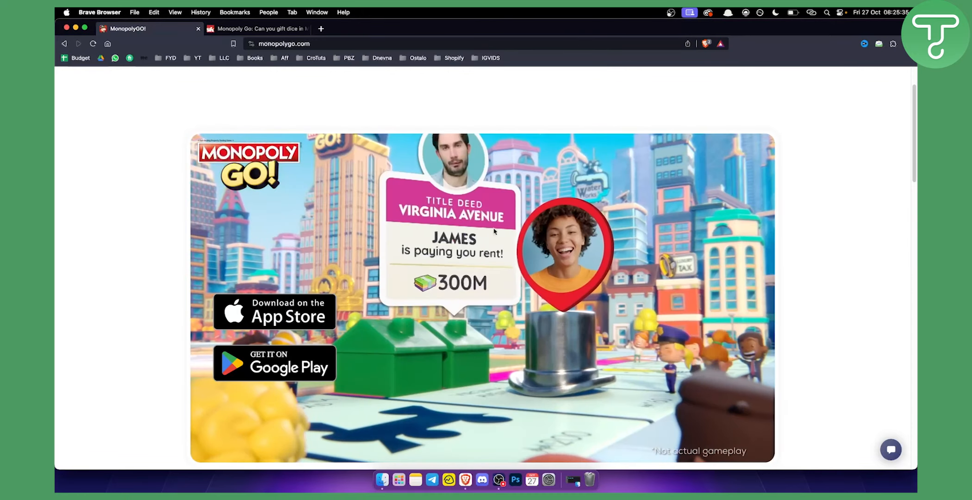
{"action": "left_click", "coordinate": [262, 29]}
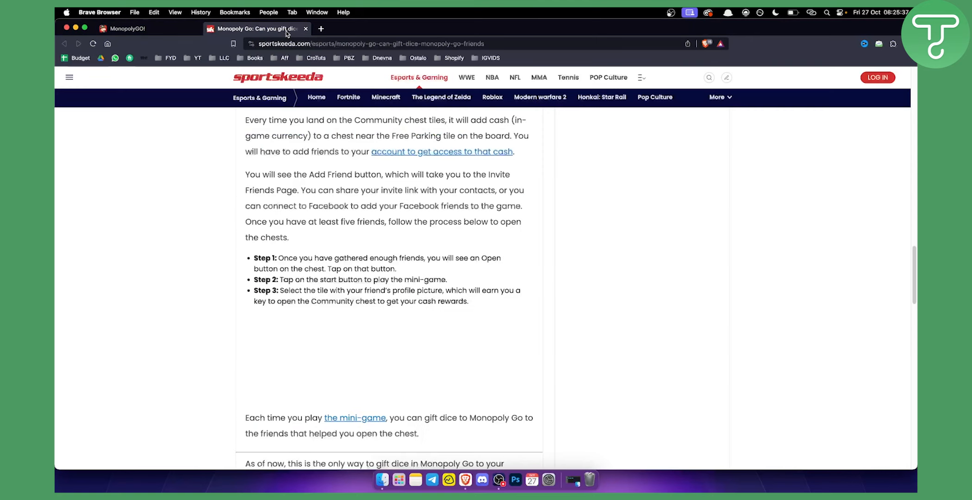
{"action": "mouse_move", "coordinate": [360, 176]}
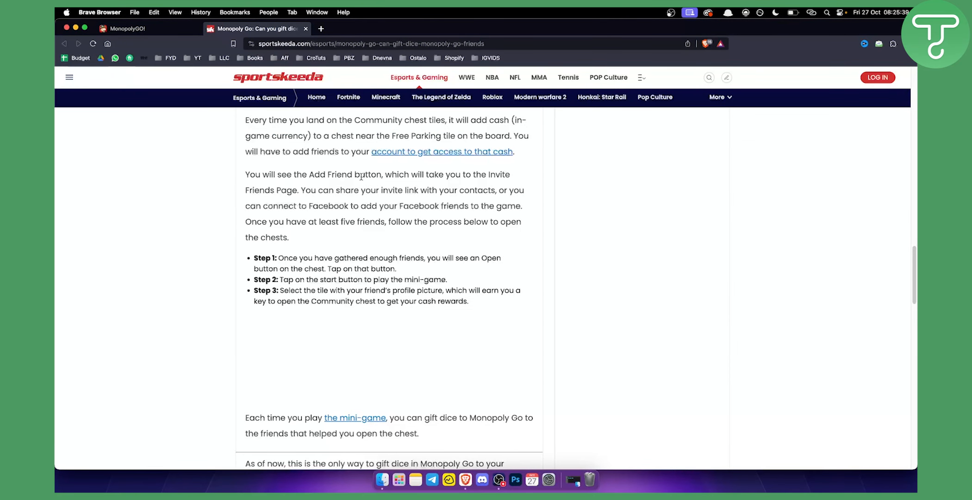
{"action": "mouse_move", "coordinate": [318, 205]}
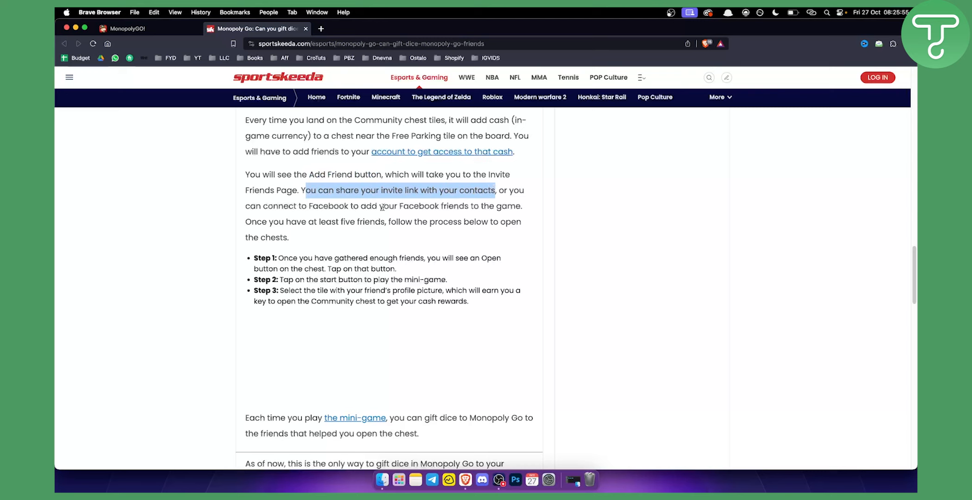
{"action": "mouse_move", "coordinate": [527, 210]}
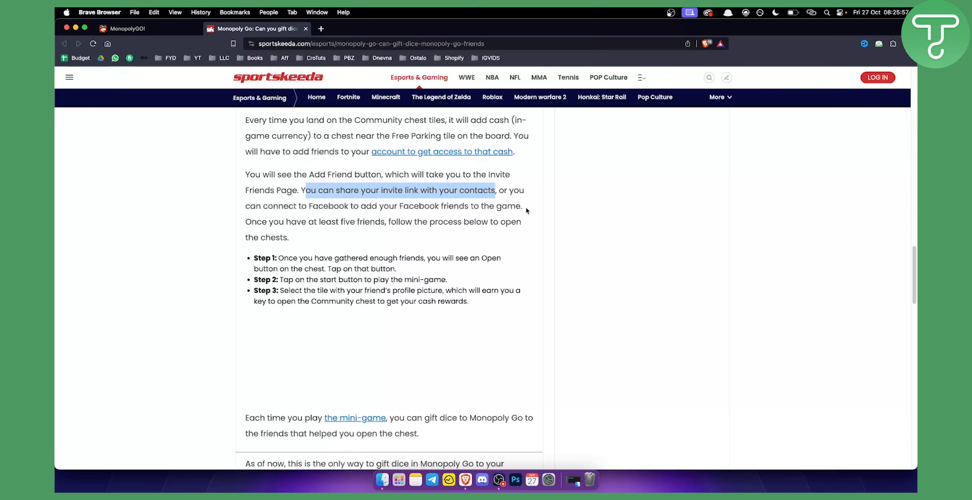
{"action": "mouse_move", "coordinate": [406, 222]}
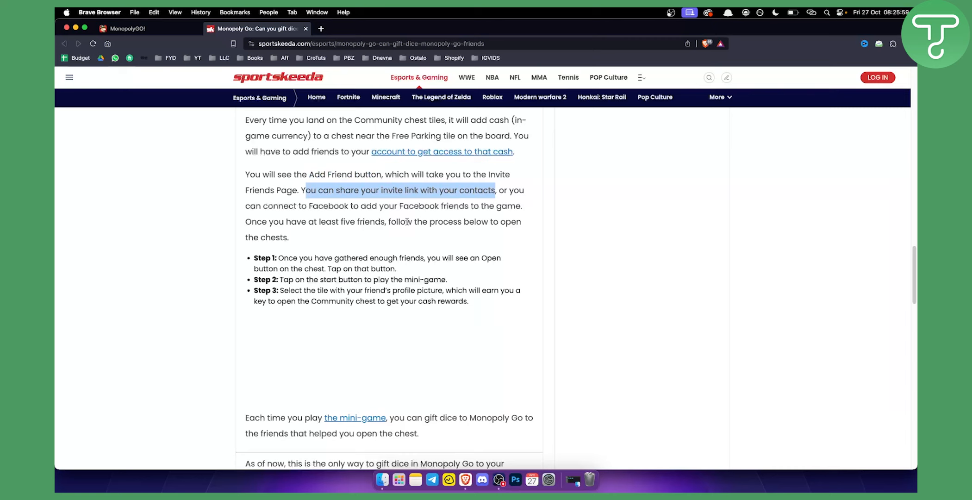
{"action": "mouse_move", "coordinate": [346, 235]}
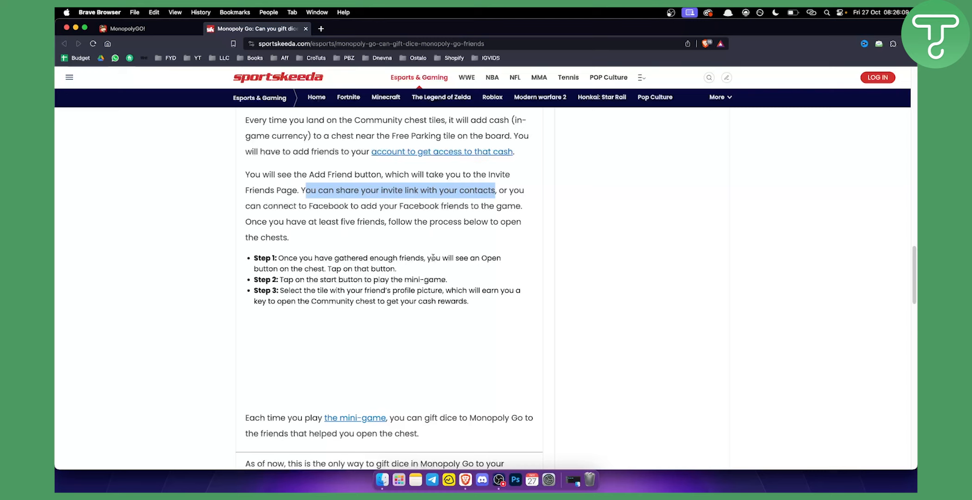
{"action": "mouse_move", "coordinate": [480, 258]}
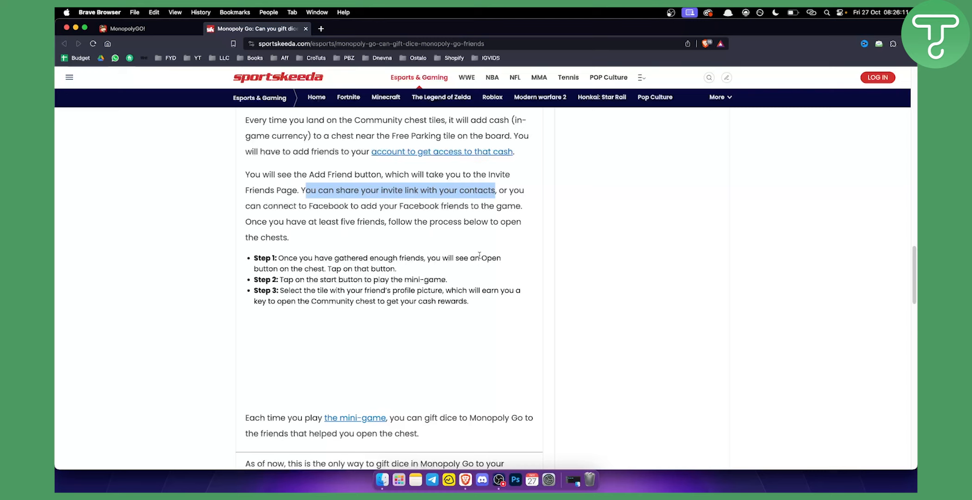
{"action": "mouse_move", "coordinate": [401, 275]}
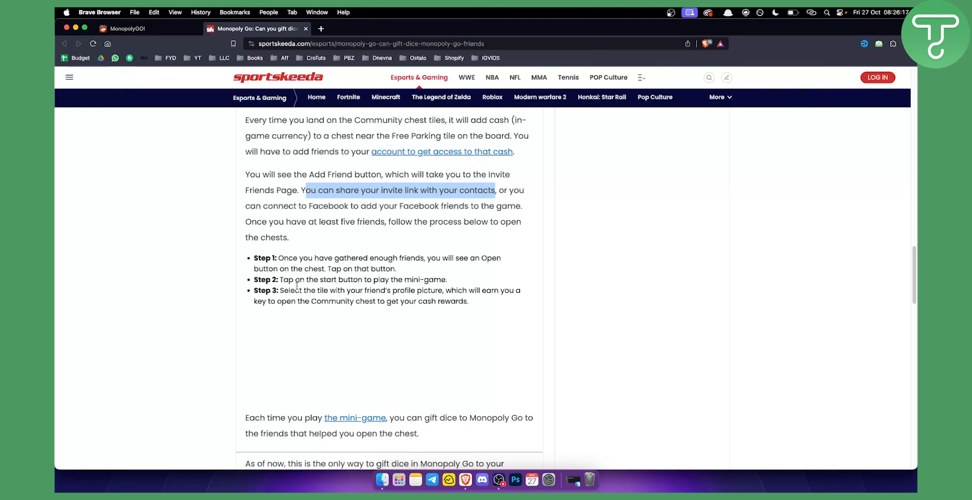
{"action": "mouse_move", "coordinate": [439, 297]}
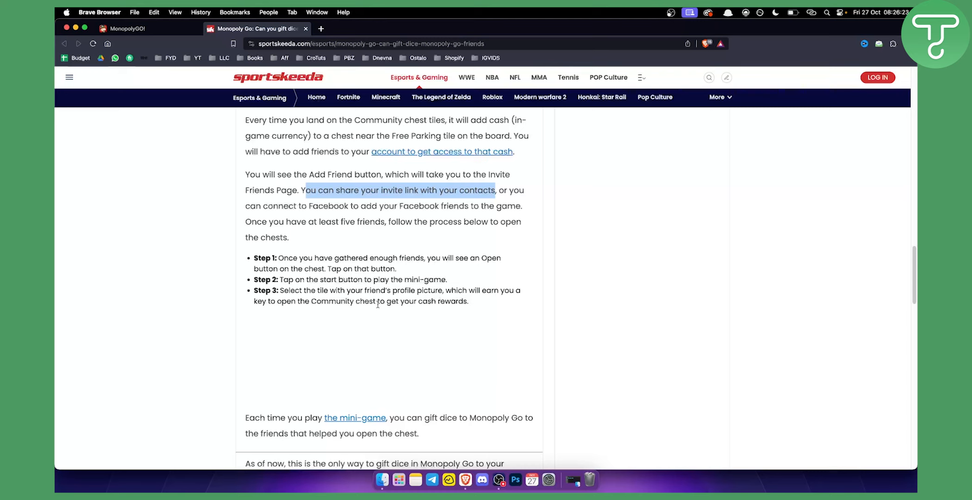
{"action": "mouse_move", "coordinate": [410, 282]}
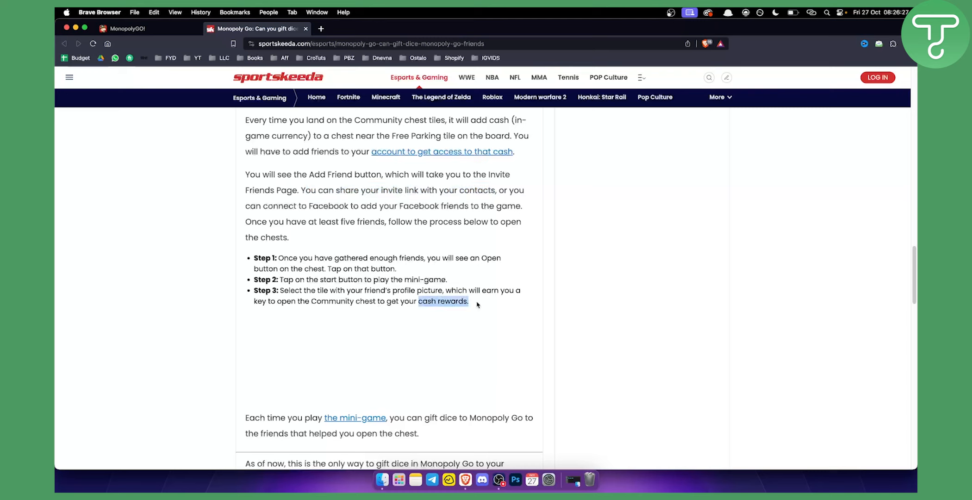
Step: Clear the 'cash rewards' highlight and return to the MonopolyGO! website tab
{"action": "left_click", "coordinate": [344, 291]}
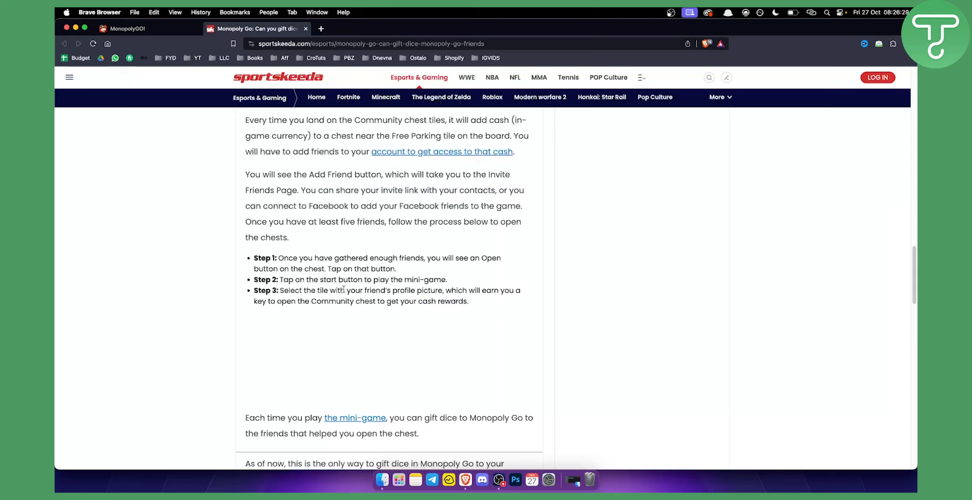
{"action": "mouse_move", "coordinate": [337, 291]}
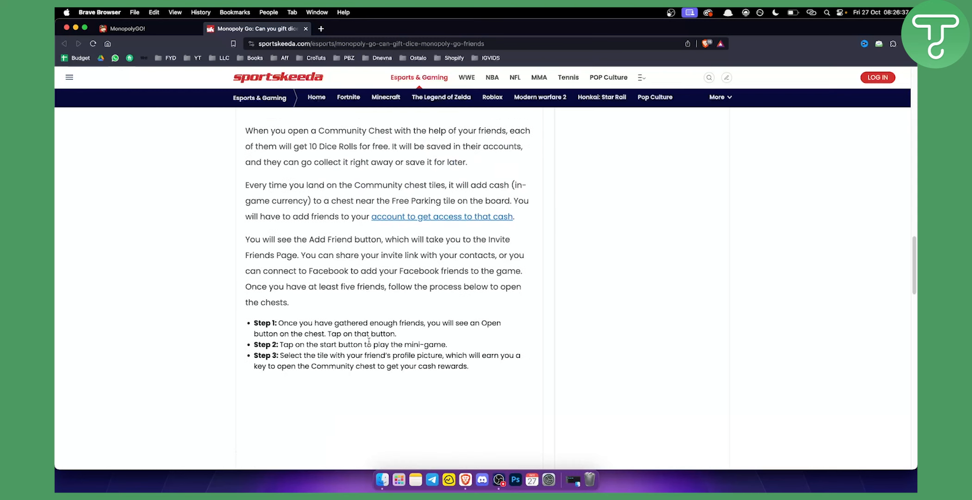
{"action": "left_click", "coordinate": [130, 29]}
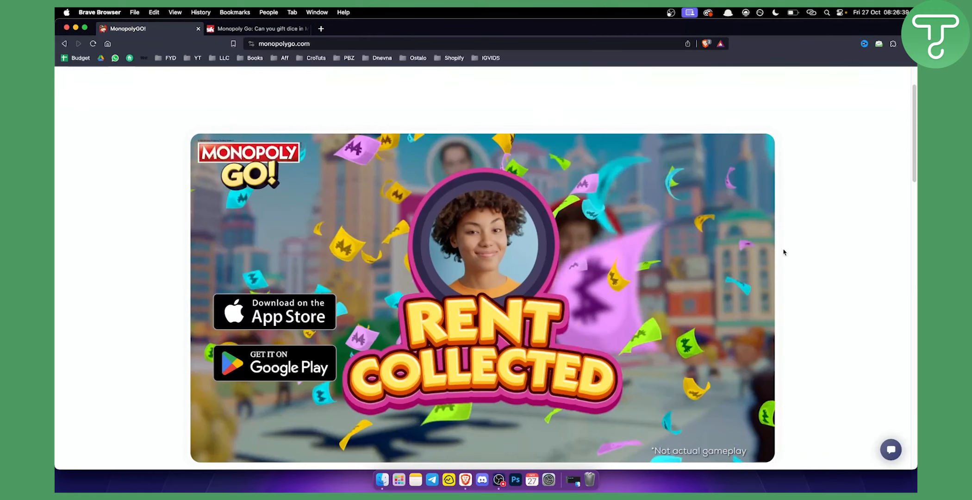